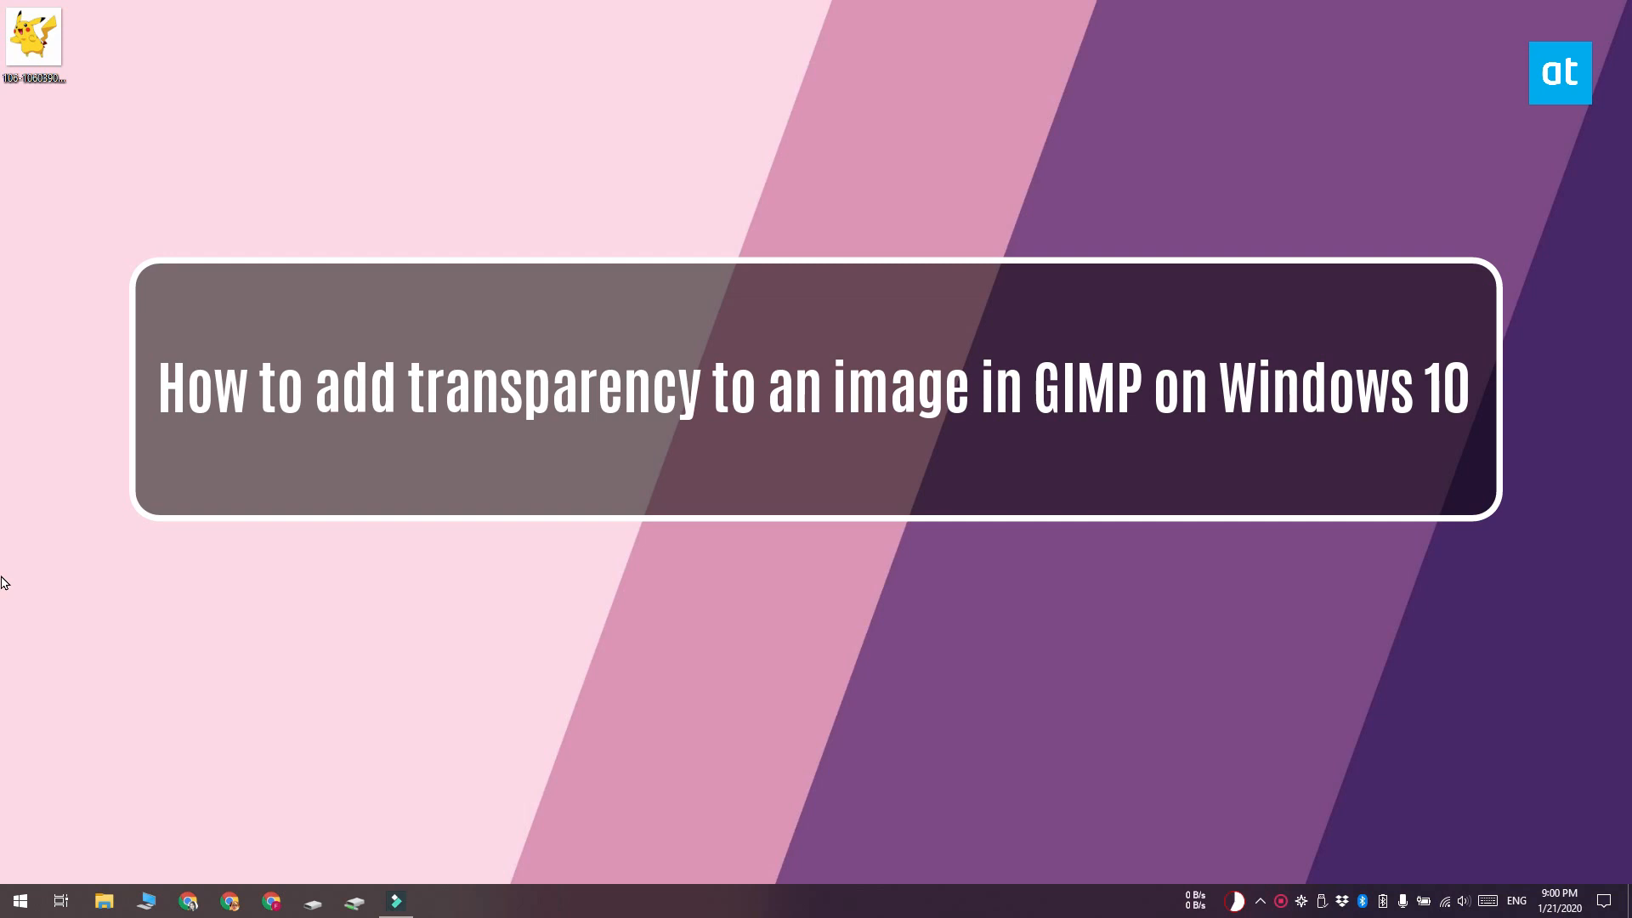
Step: Open the Pikachu image from the desktop with GIMP via its context menu
{"action": "left_click", "coordinate": [33, 36]}
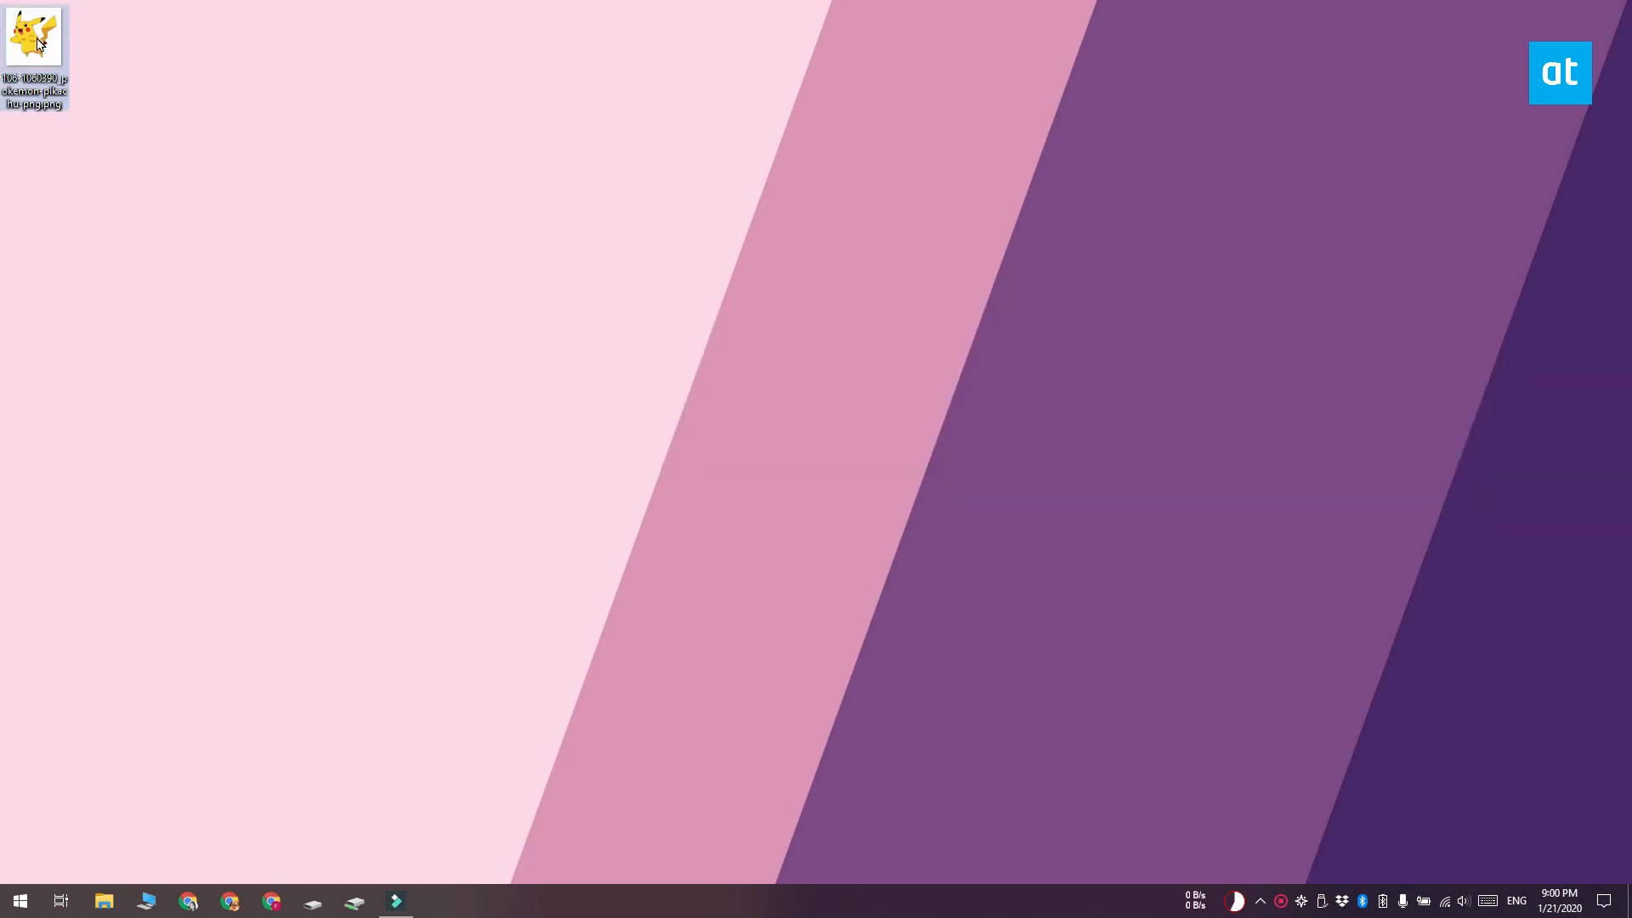
{"action": "right_click", "coordinate": [34, 36]}
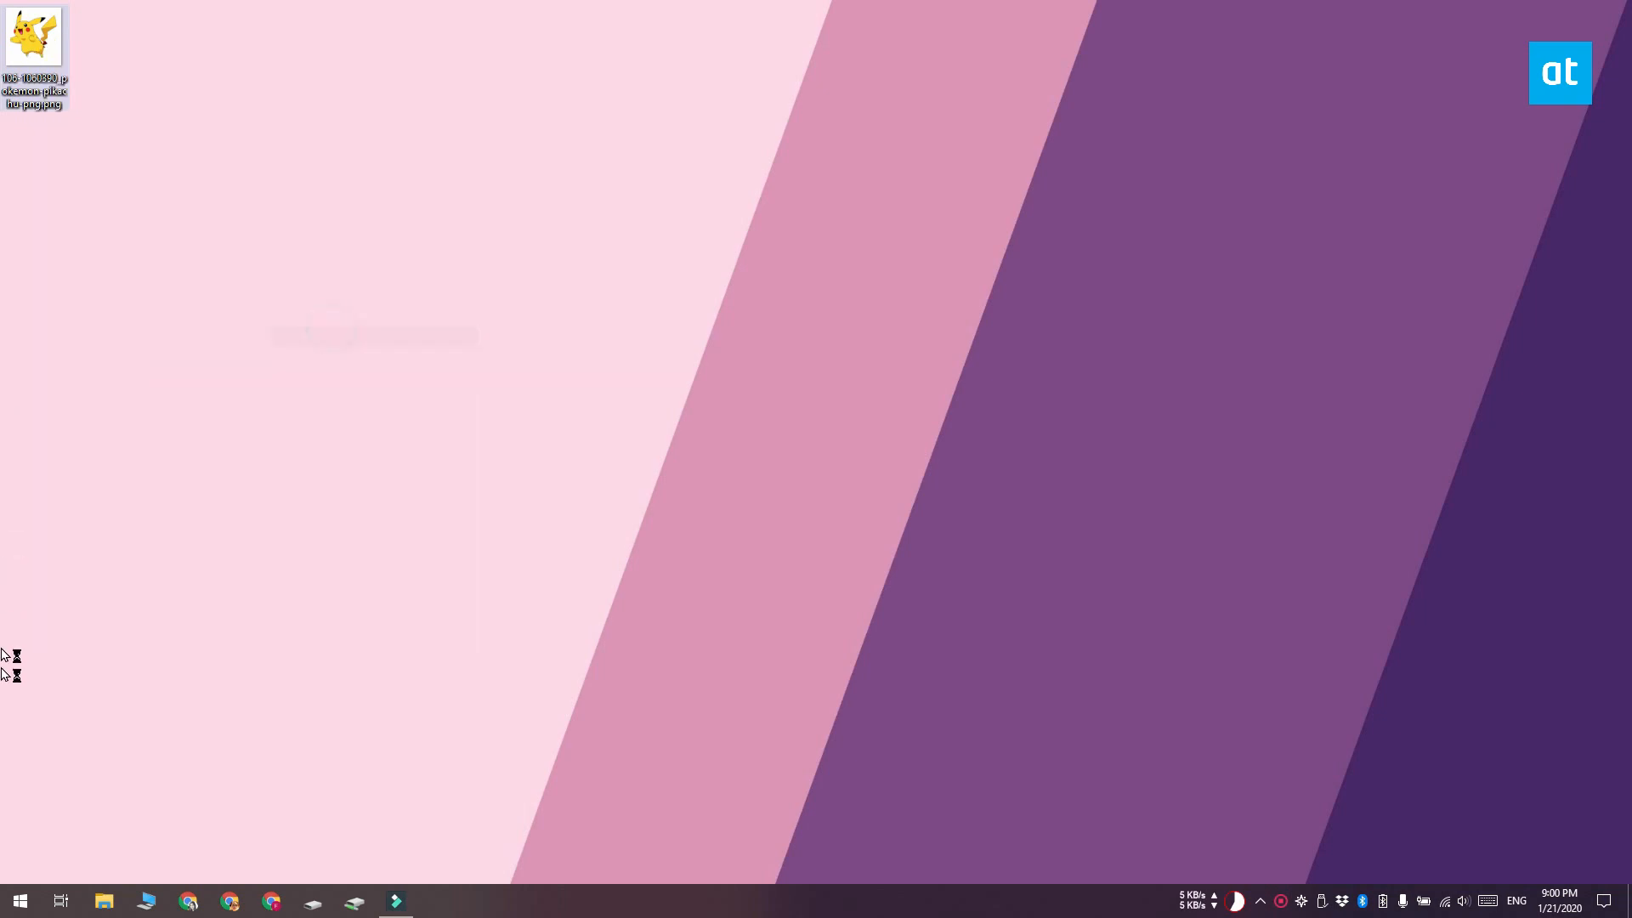
Step: Add an alpha channel to the Pikachu layer and clear the white background with Fuzzy Select
{"action": "left_click", "coordinate": [436, 901]}
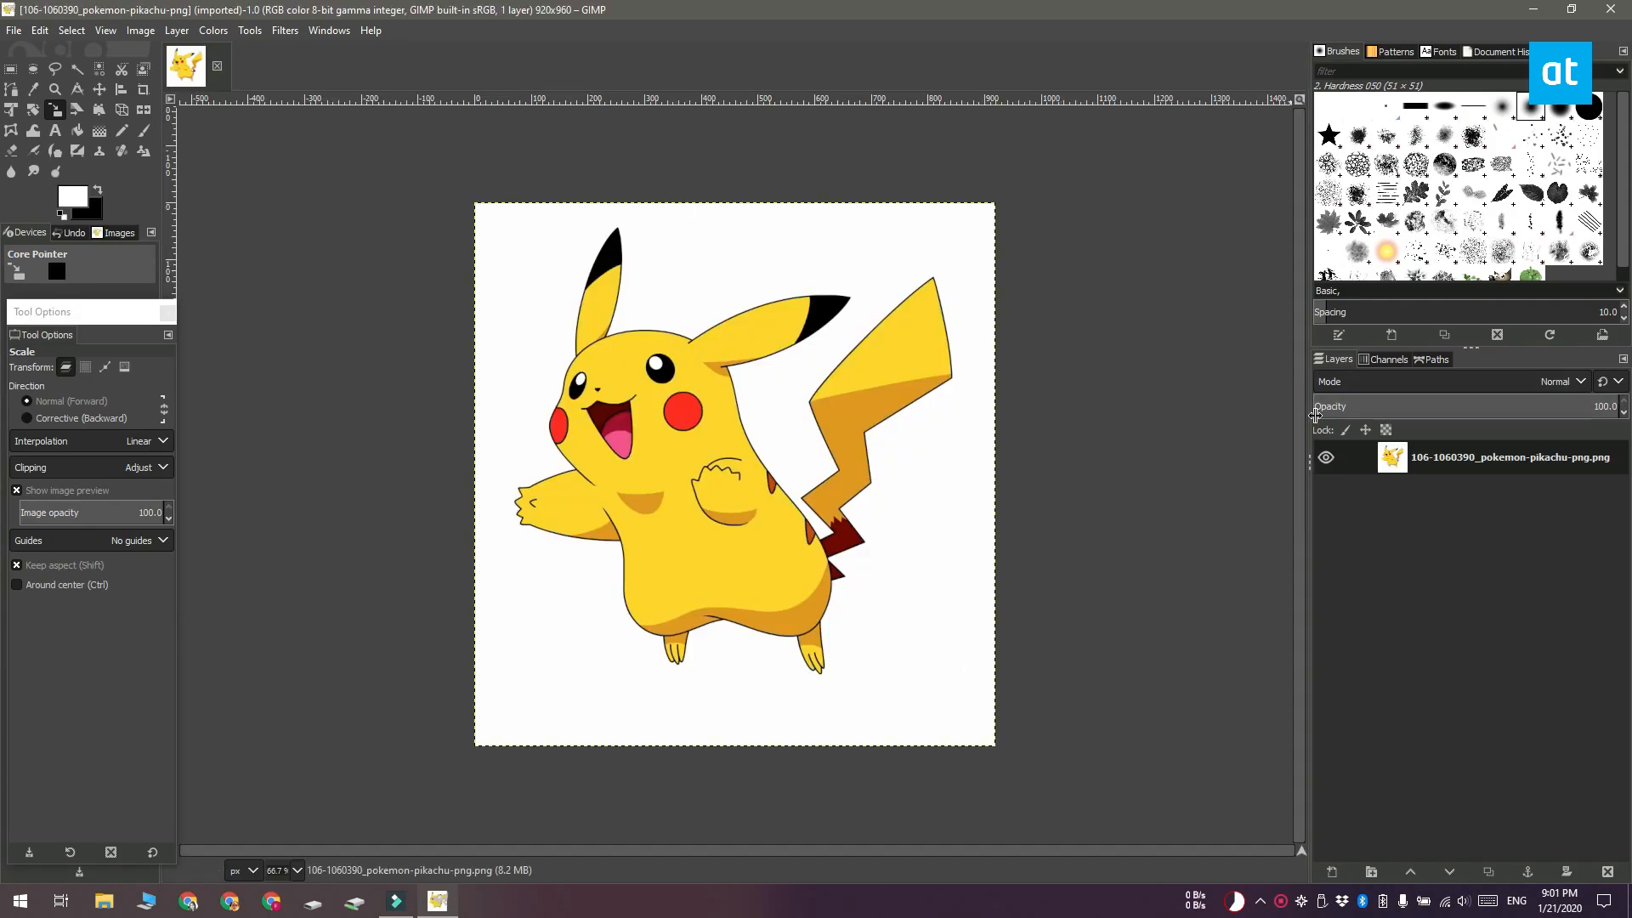
{"action": "mouse_move", "coordinate": [5, 800]}
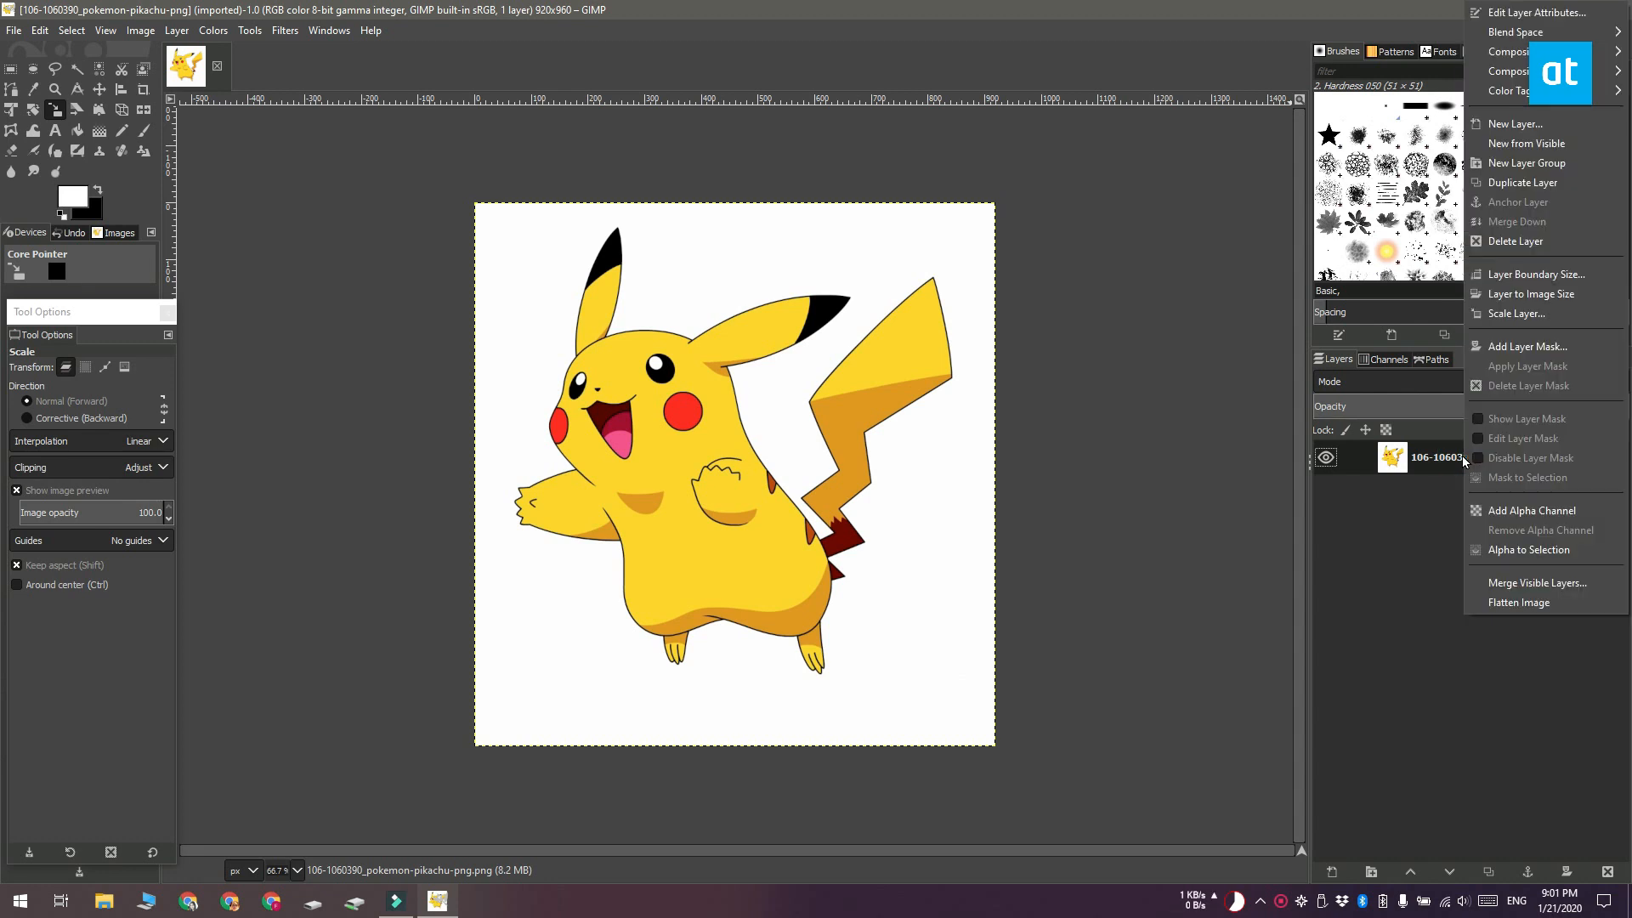
{"action": "mouse_move", "coordinate": [1530, 510]}
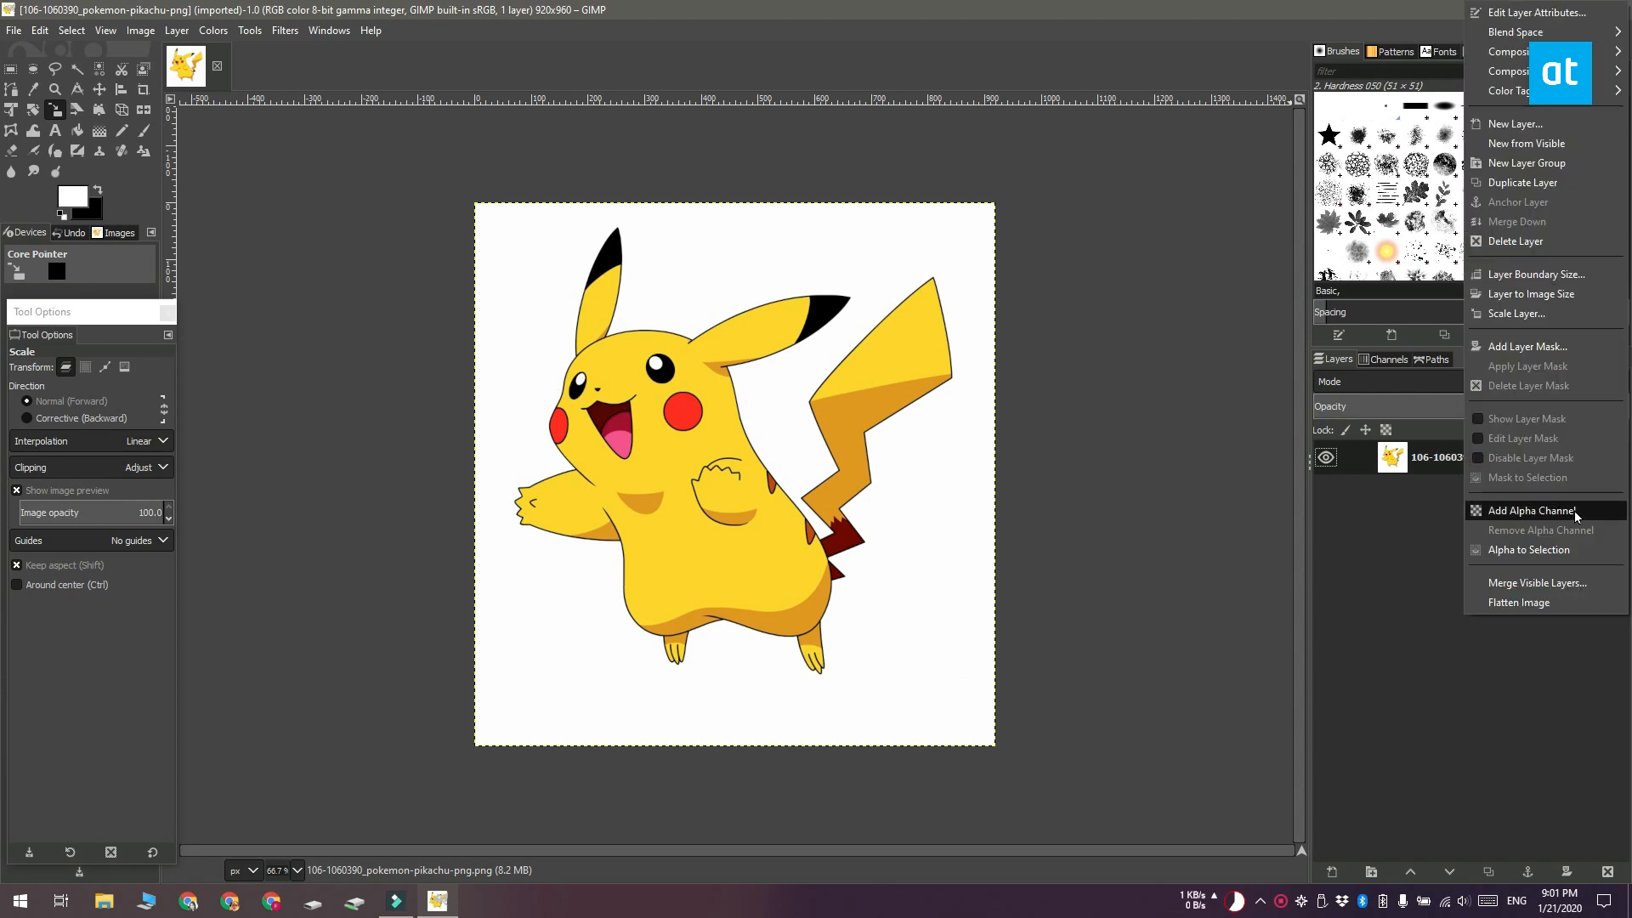
{"action": "left_click", "coordinate": [1530, 510]}
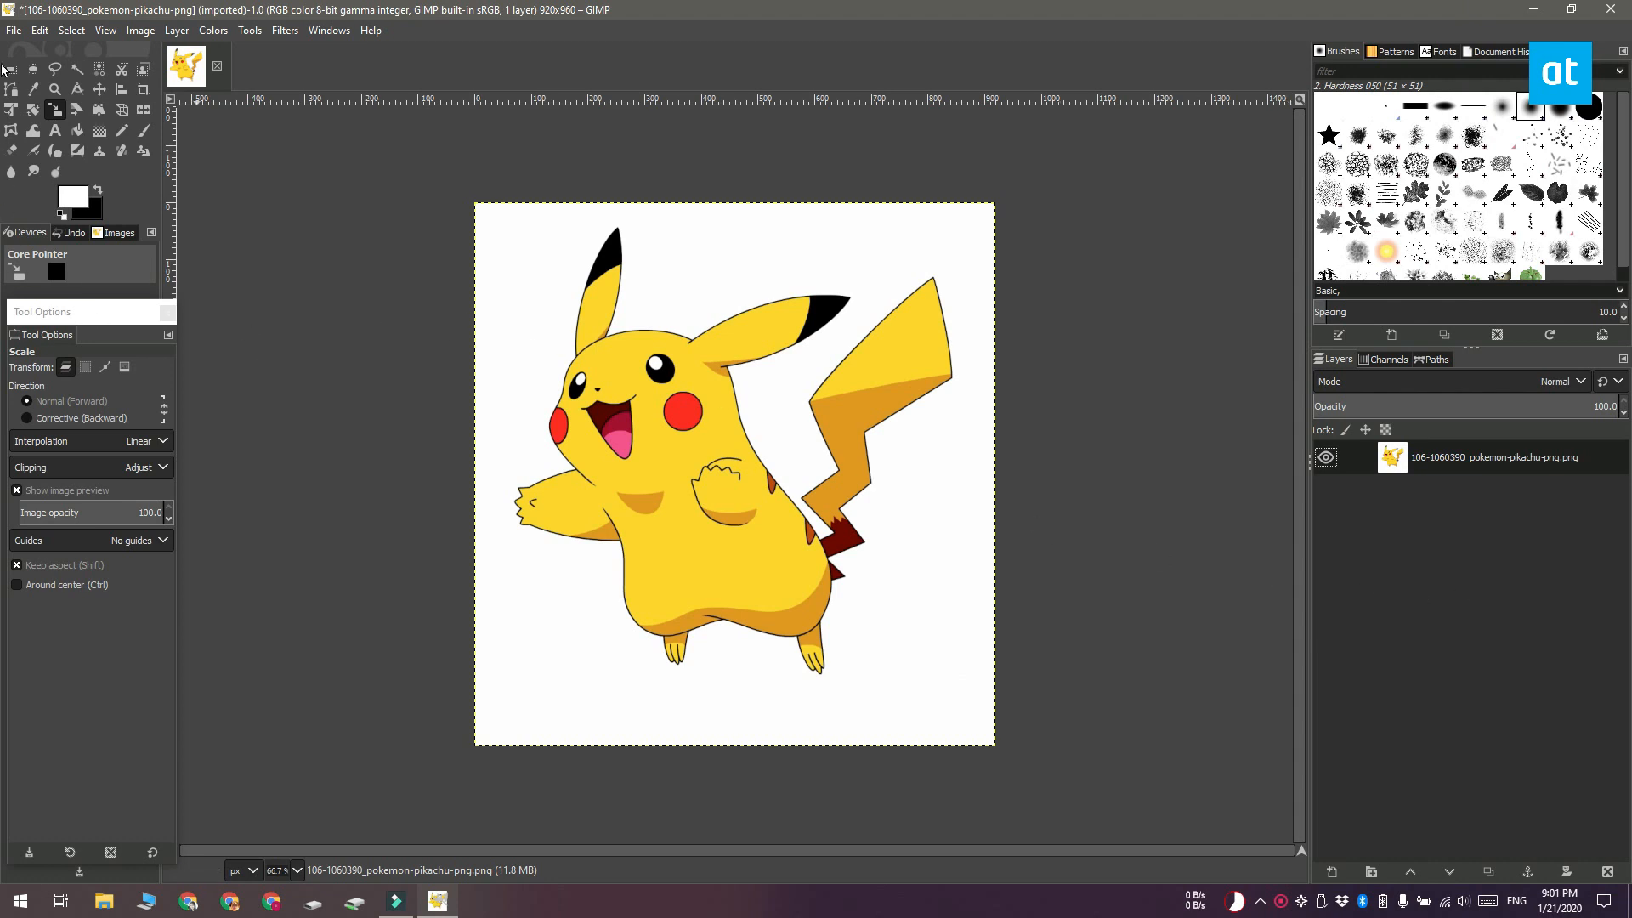
{"action": "left_click", "coordinate": [55, 90]}
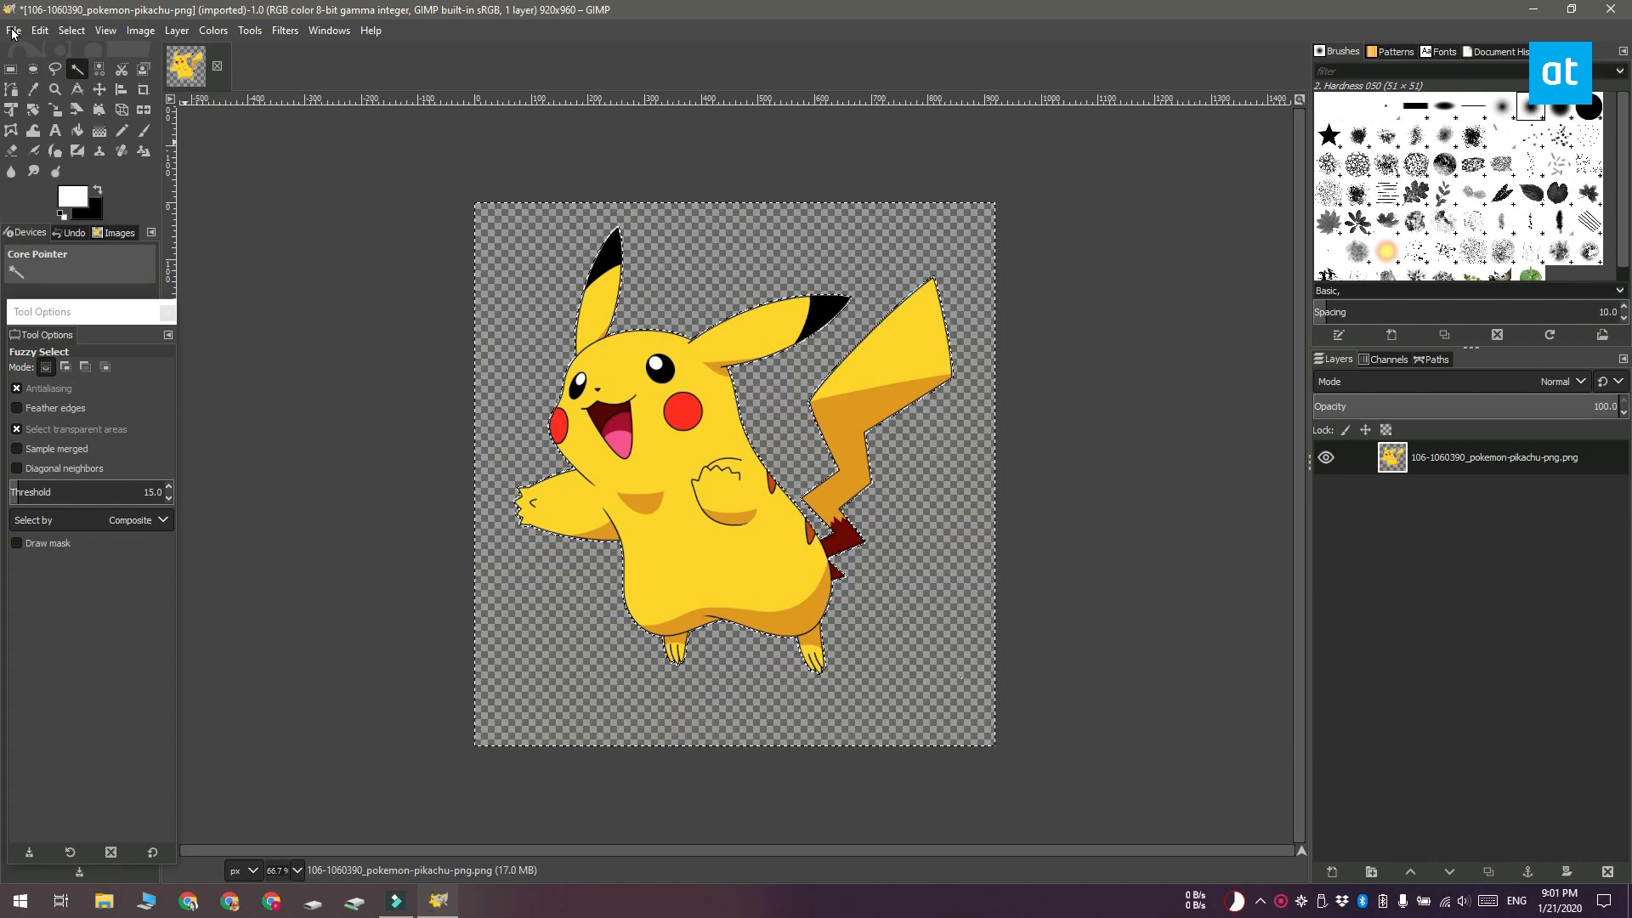
Step: Export the transparent image to the desktop as pikachu.png
{"action": "left_click", "coordinate": [13, 30]}
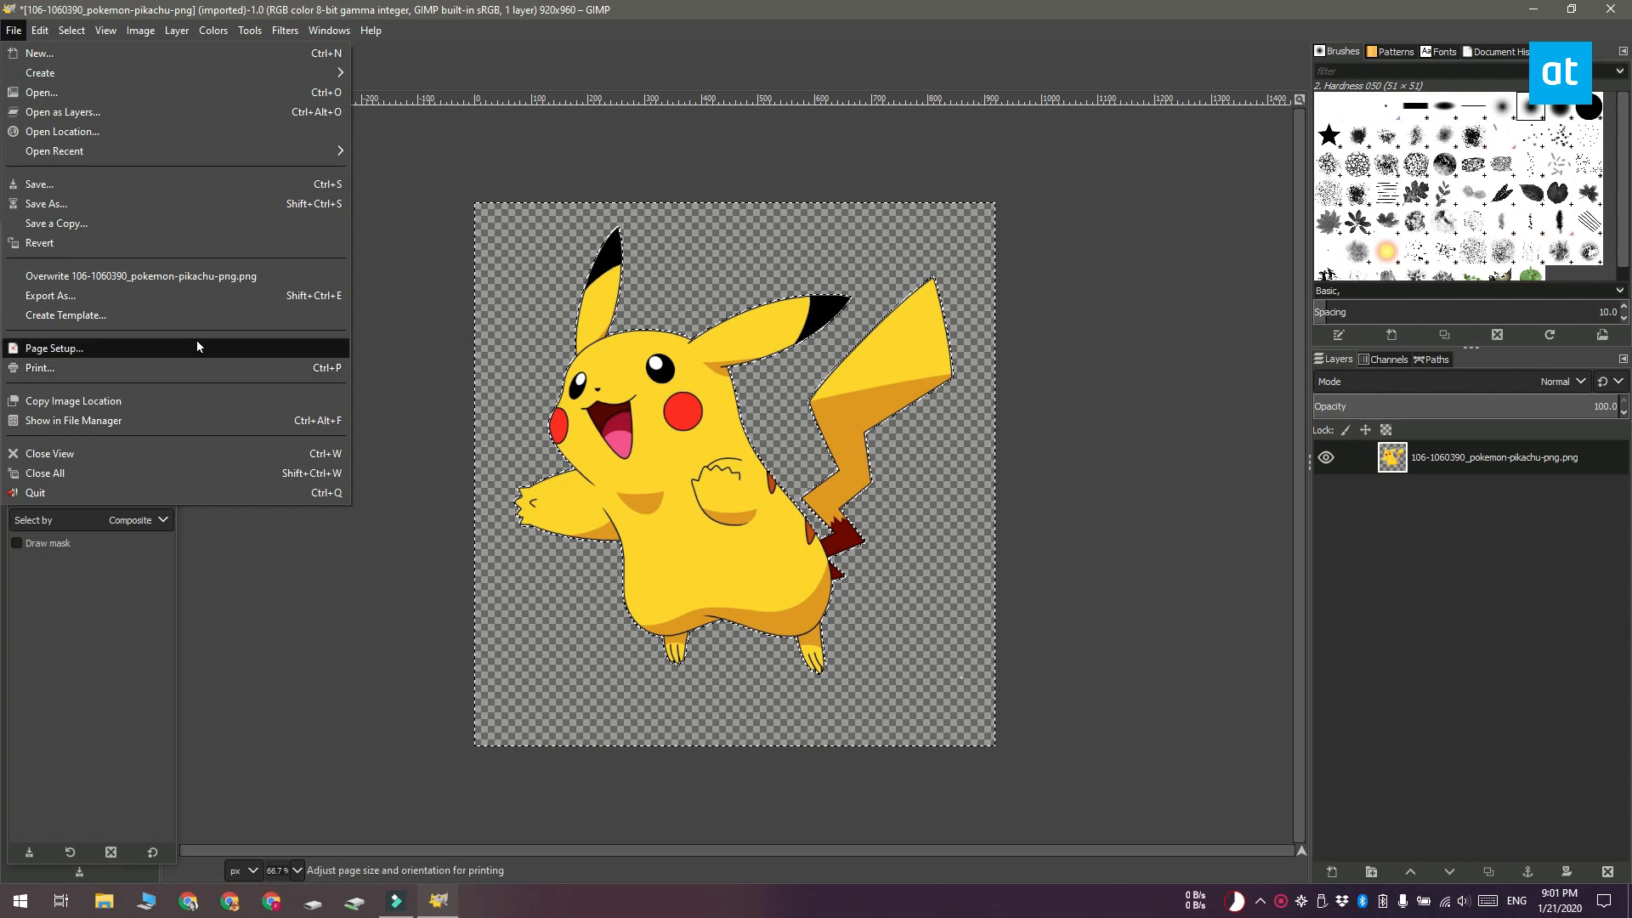
{"action": "left_click", "coordinate": [48, 296]}
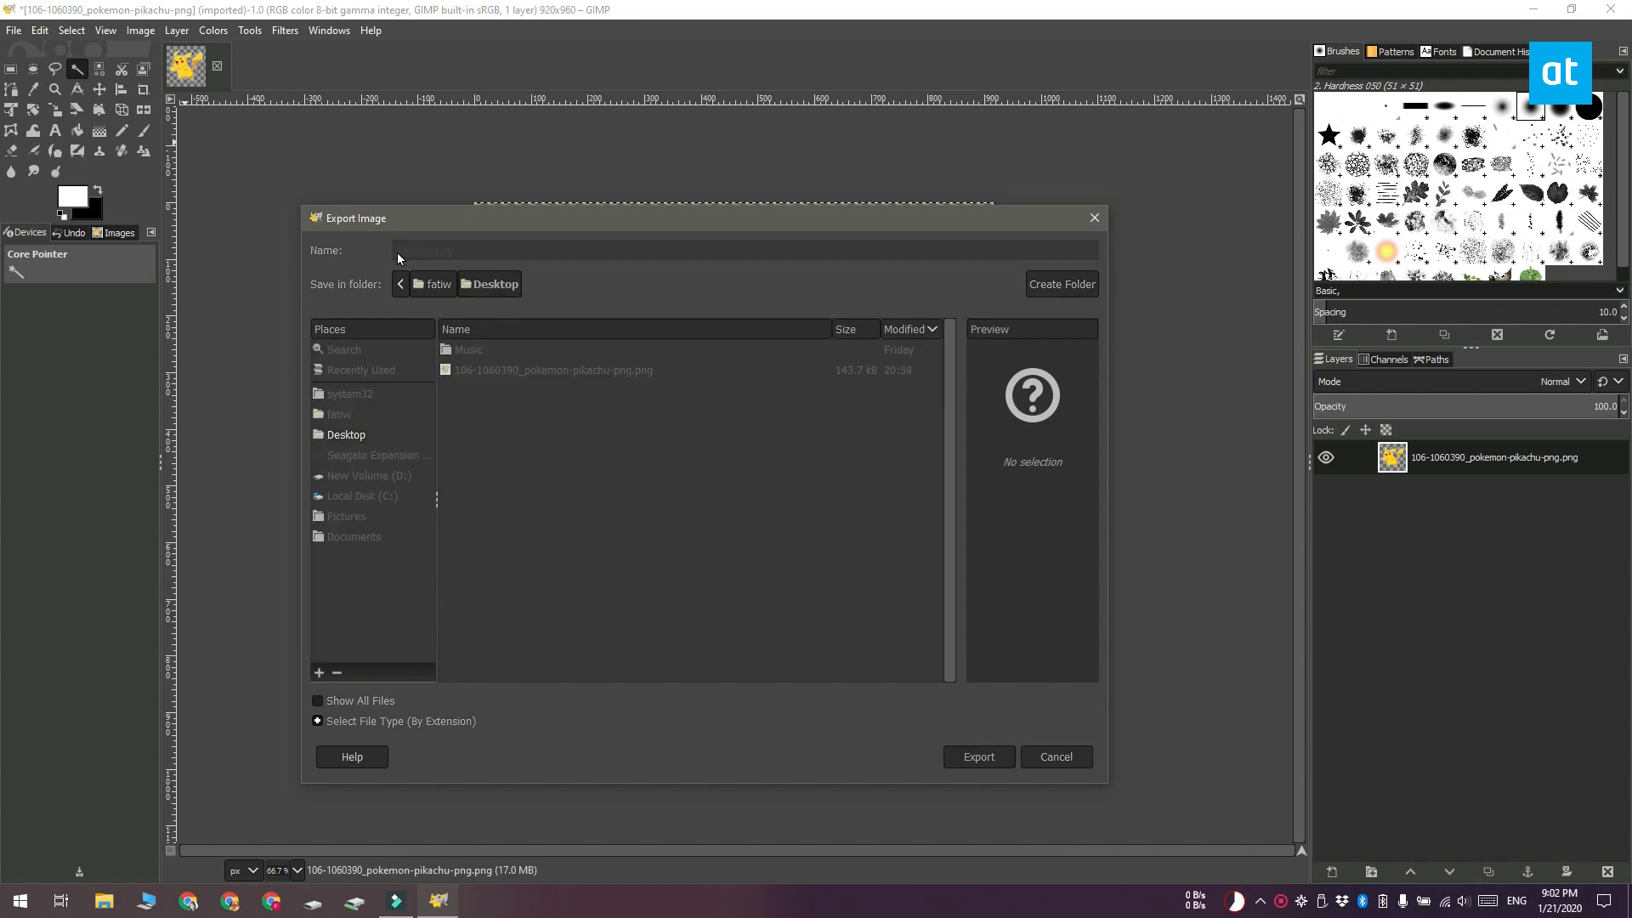
{"action": "left_click", "coordinate": [976, 757]}
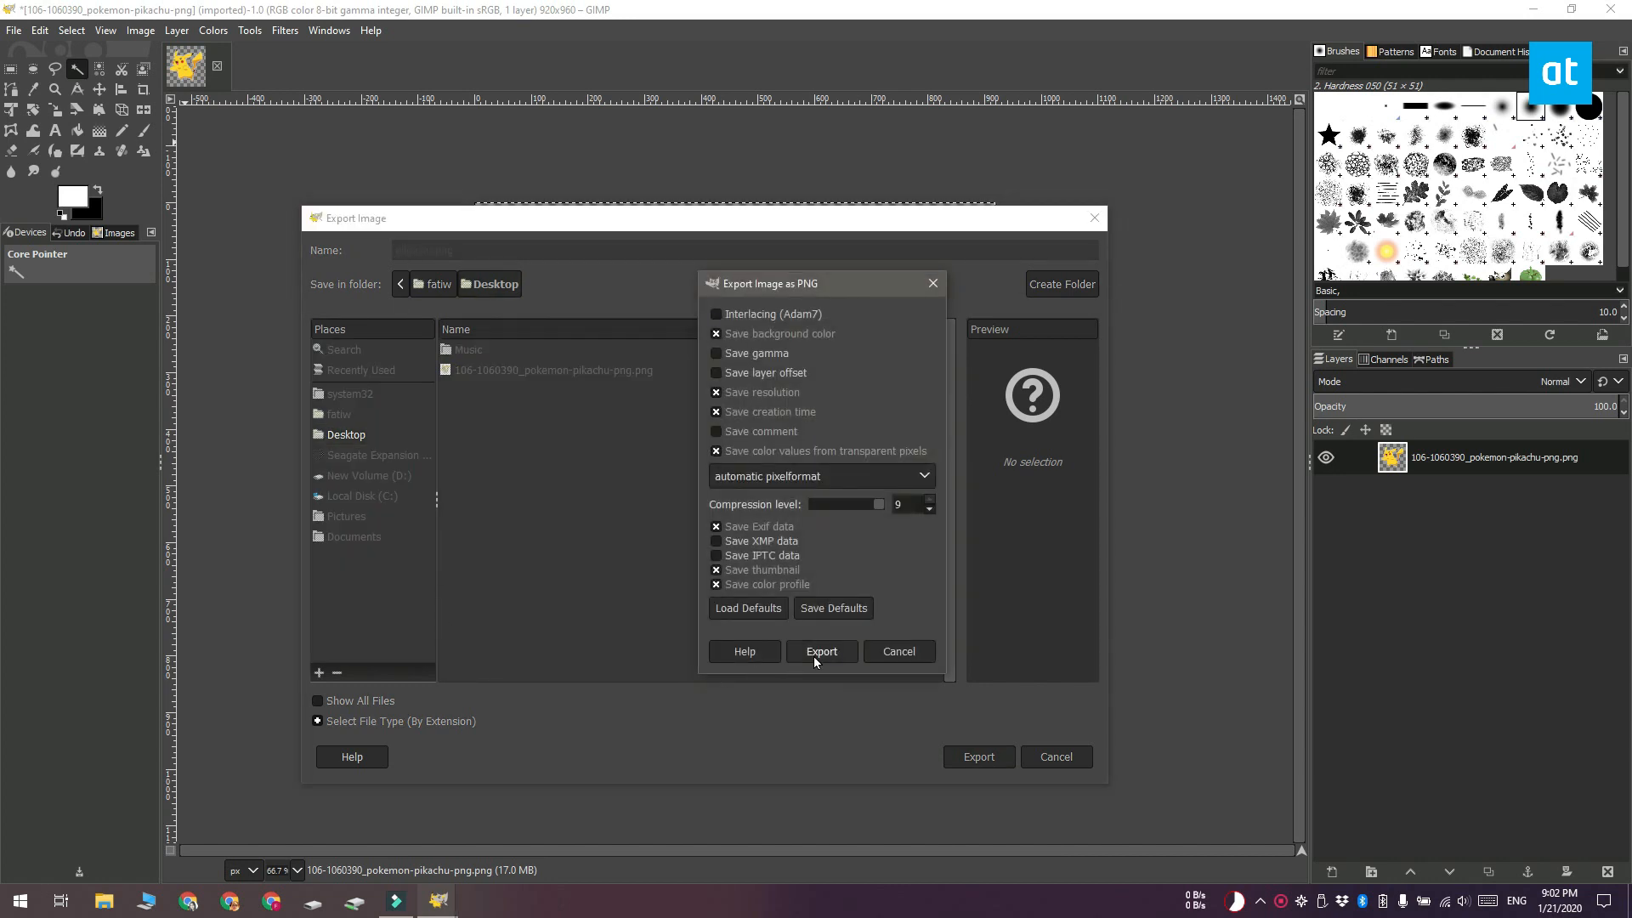
{"action": "left_click", "coordinate": [821, 651]}
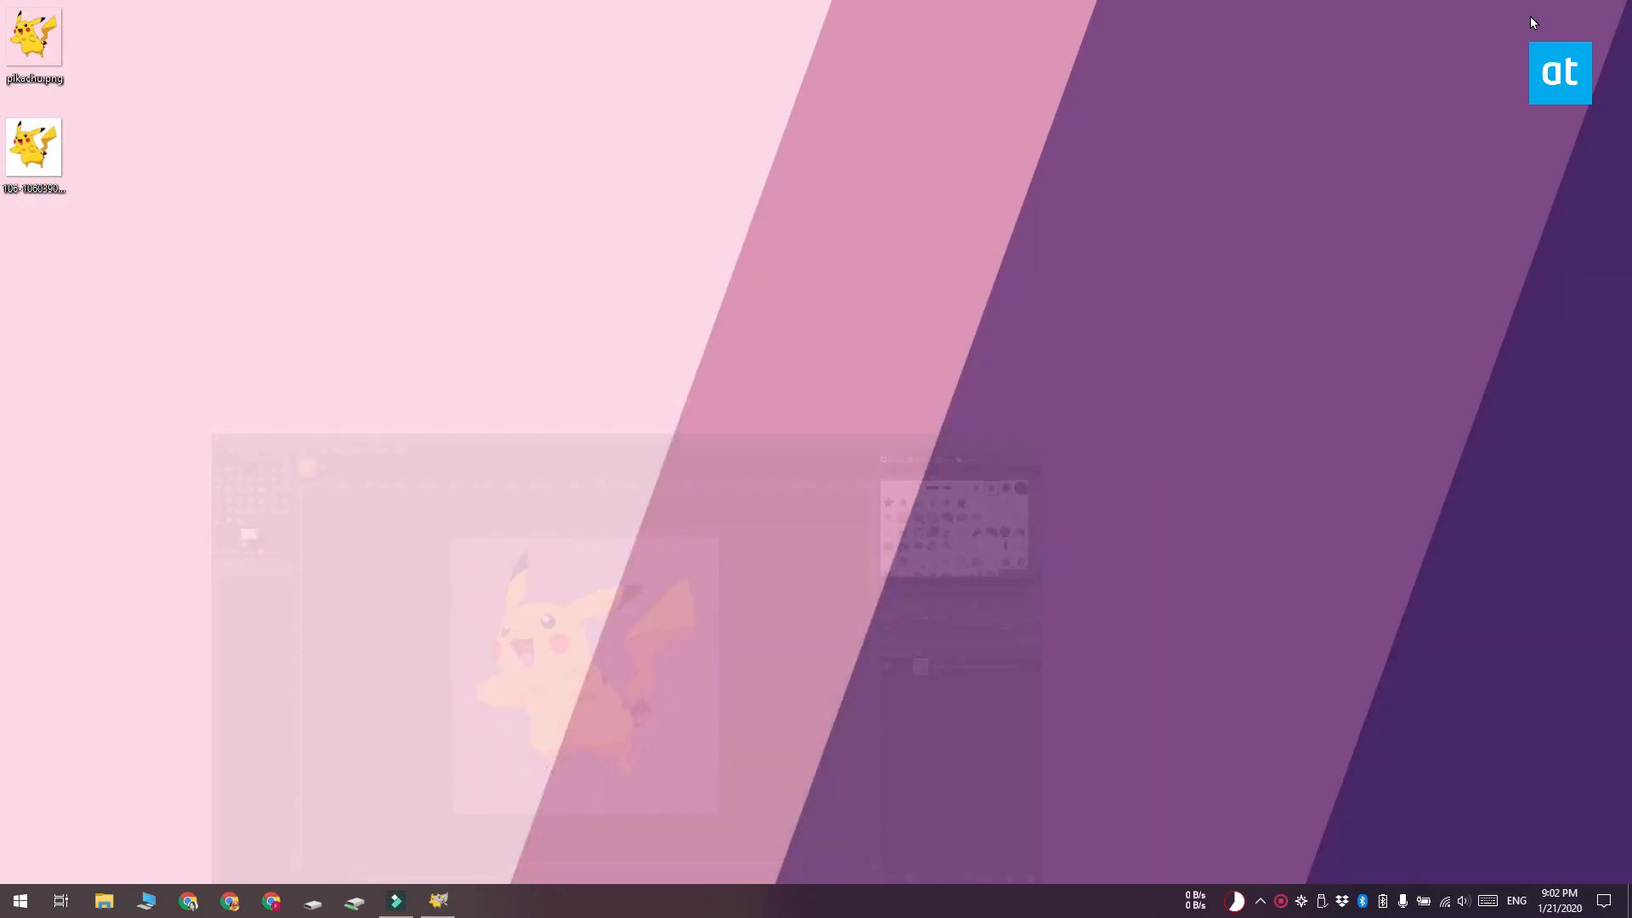
Step: View the exported pikachu.png from the desktop in the image viewer
{"action": "left_click", "coordinate": [34, 39]}
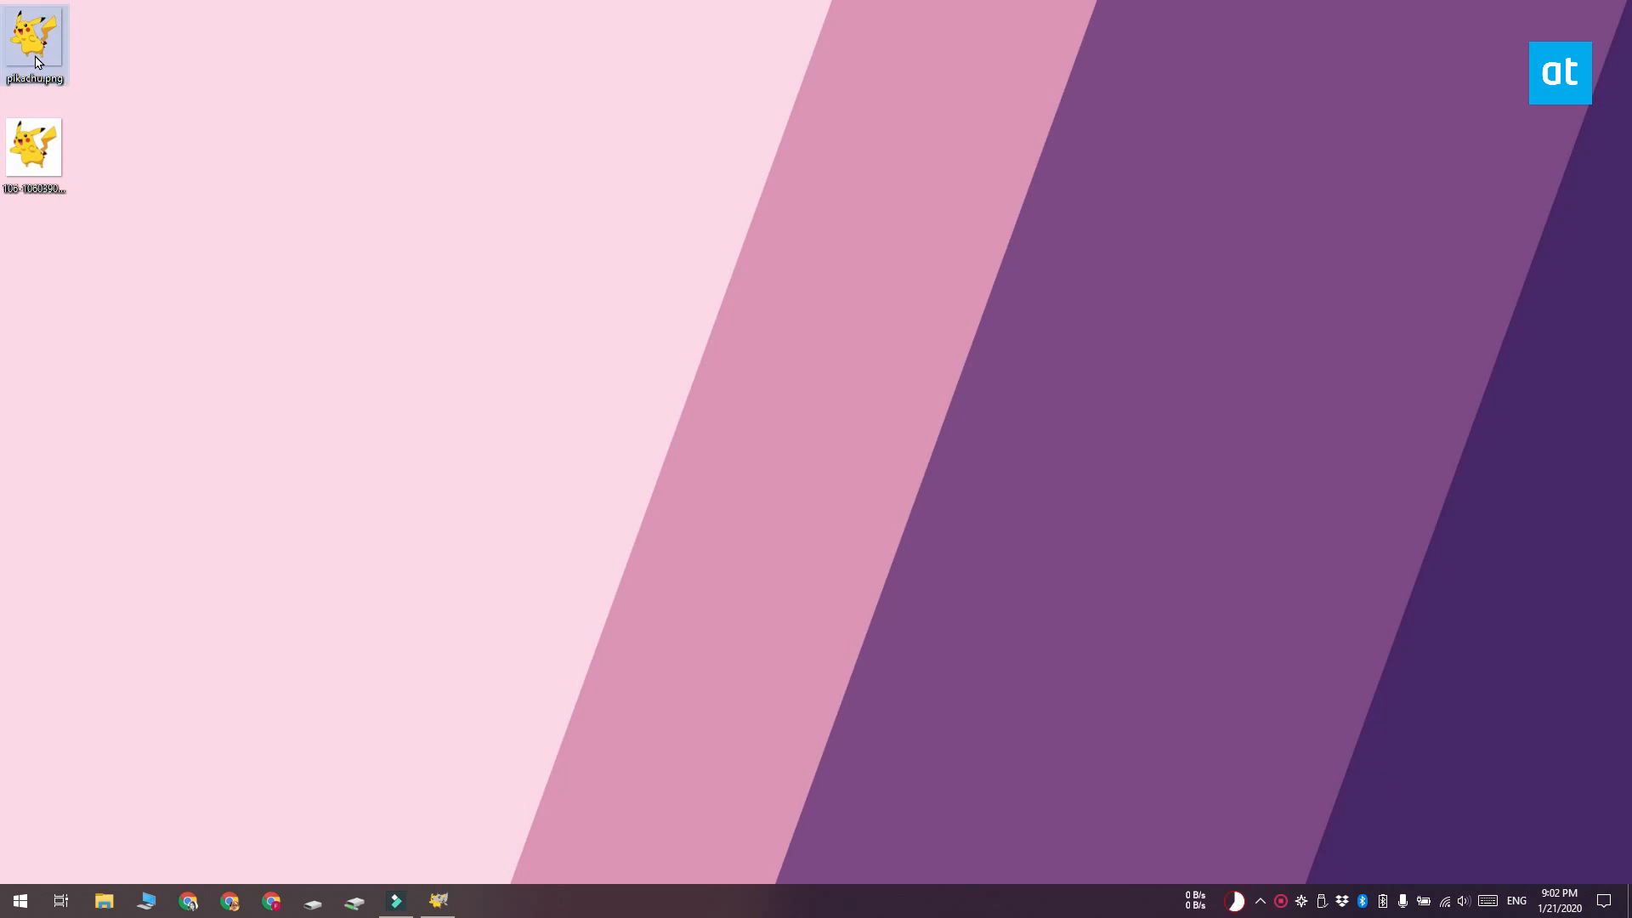
{"action": "double_click", "coordinate": [34, 39]}
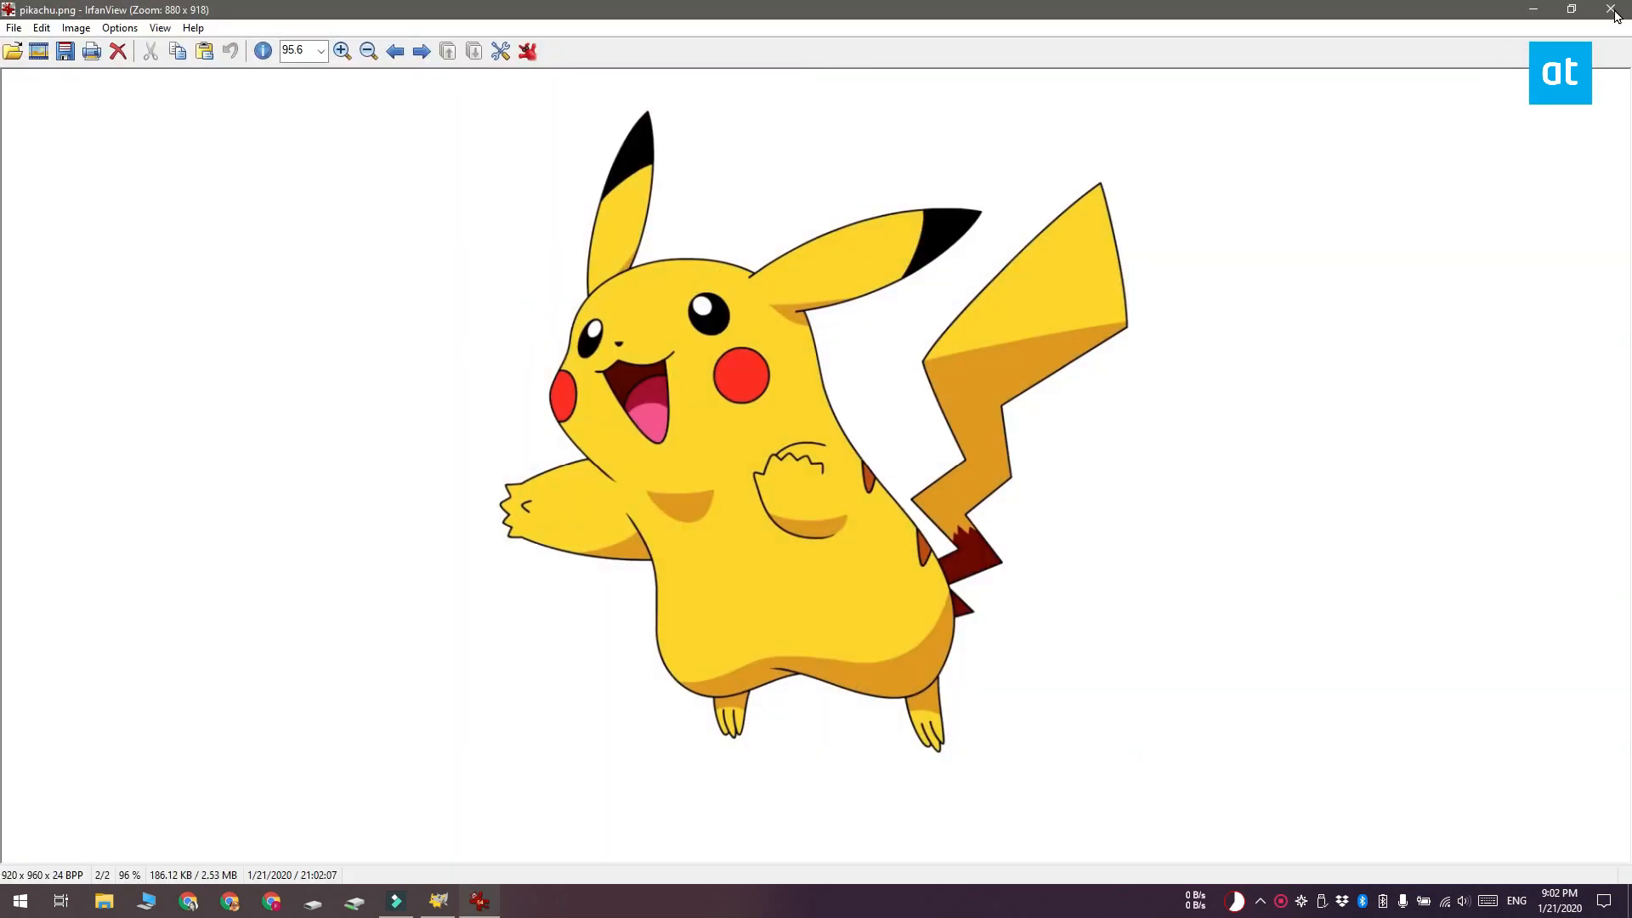